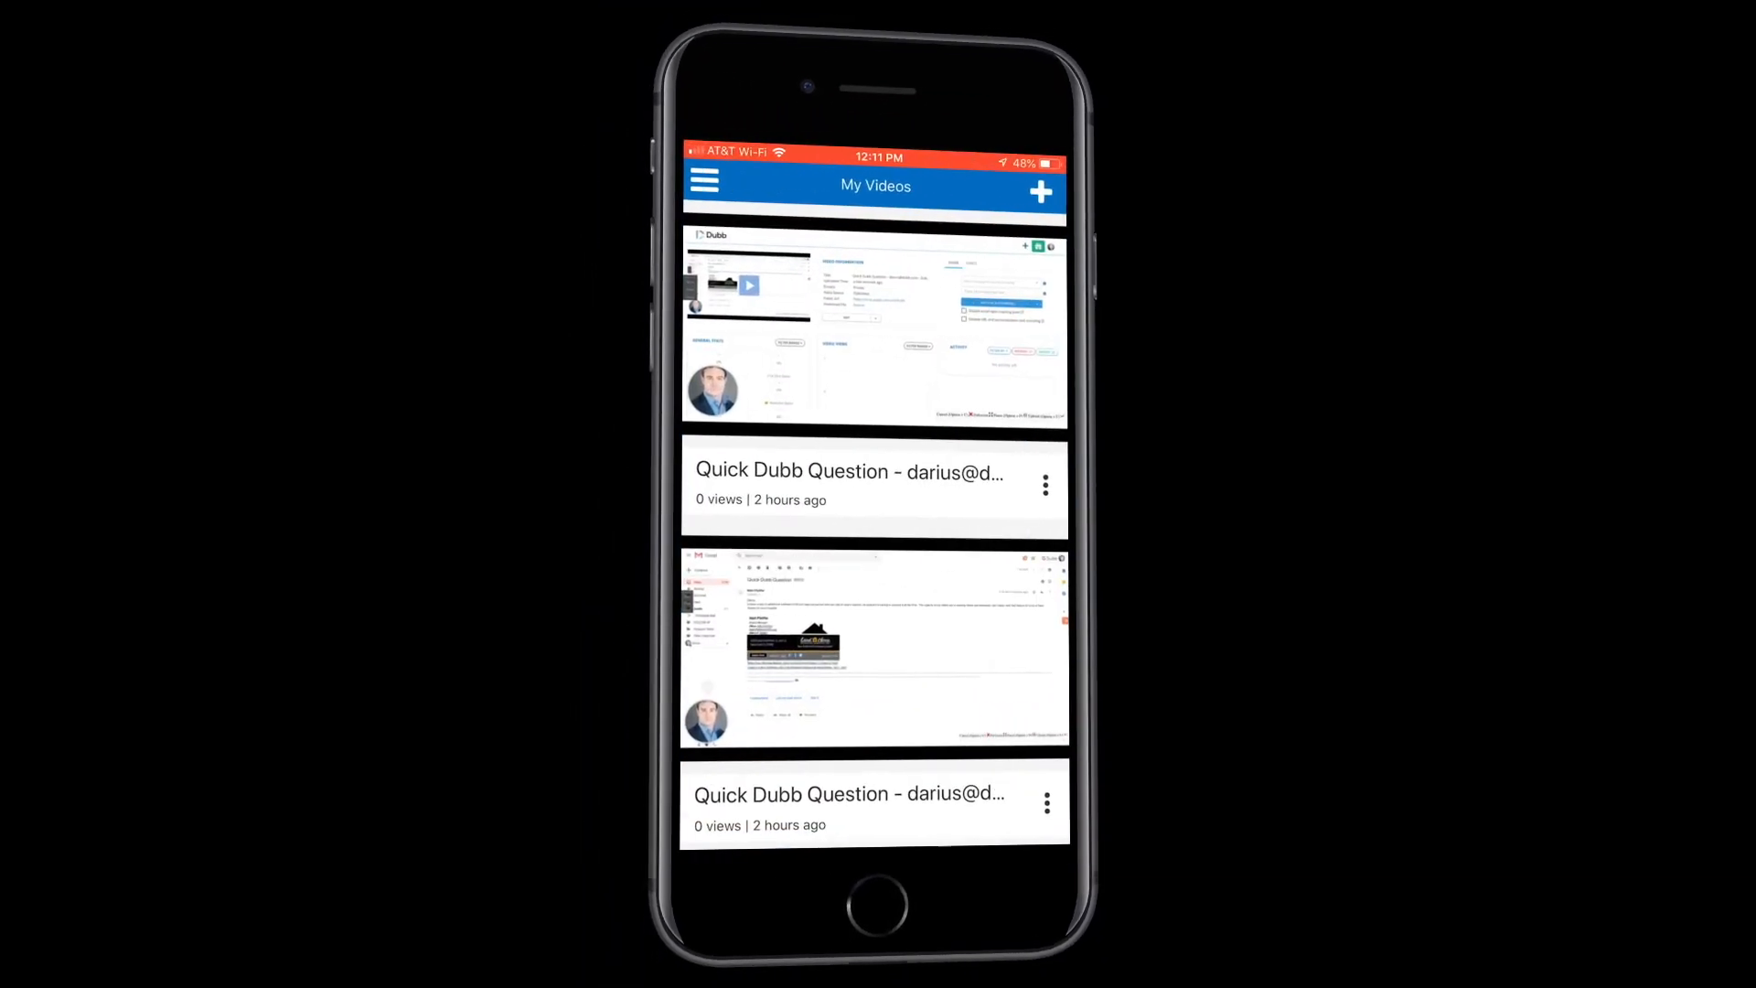
- From the dashboard, begin a new video and reach the Quick Dubb Question video's edit page
{"action": "left_click", "coordinate": [1041, 194]}
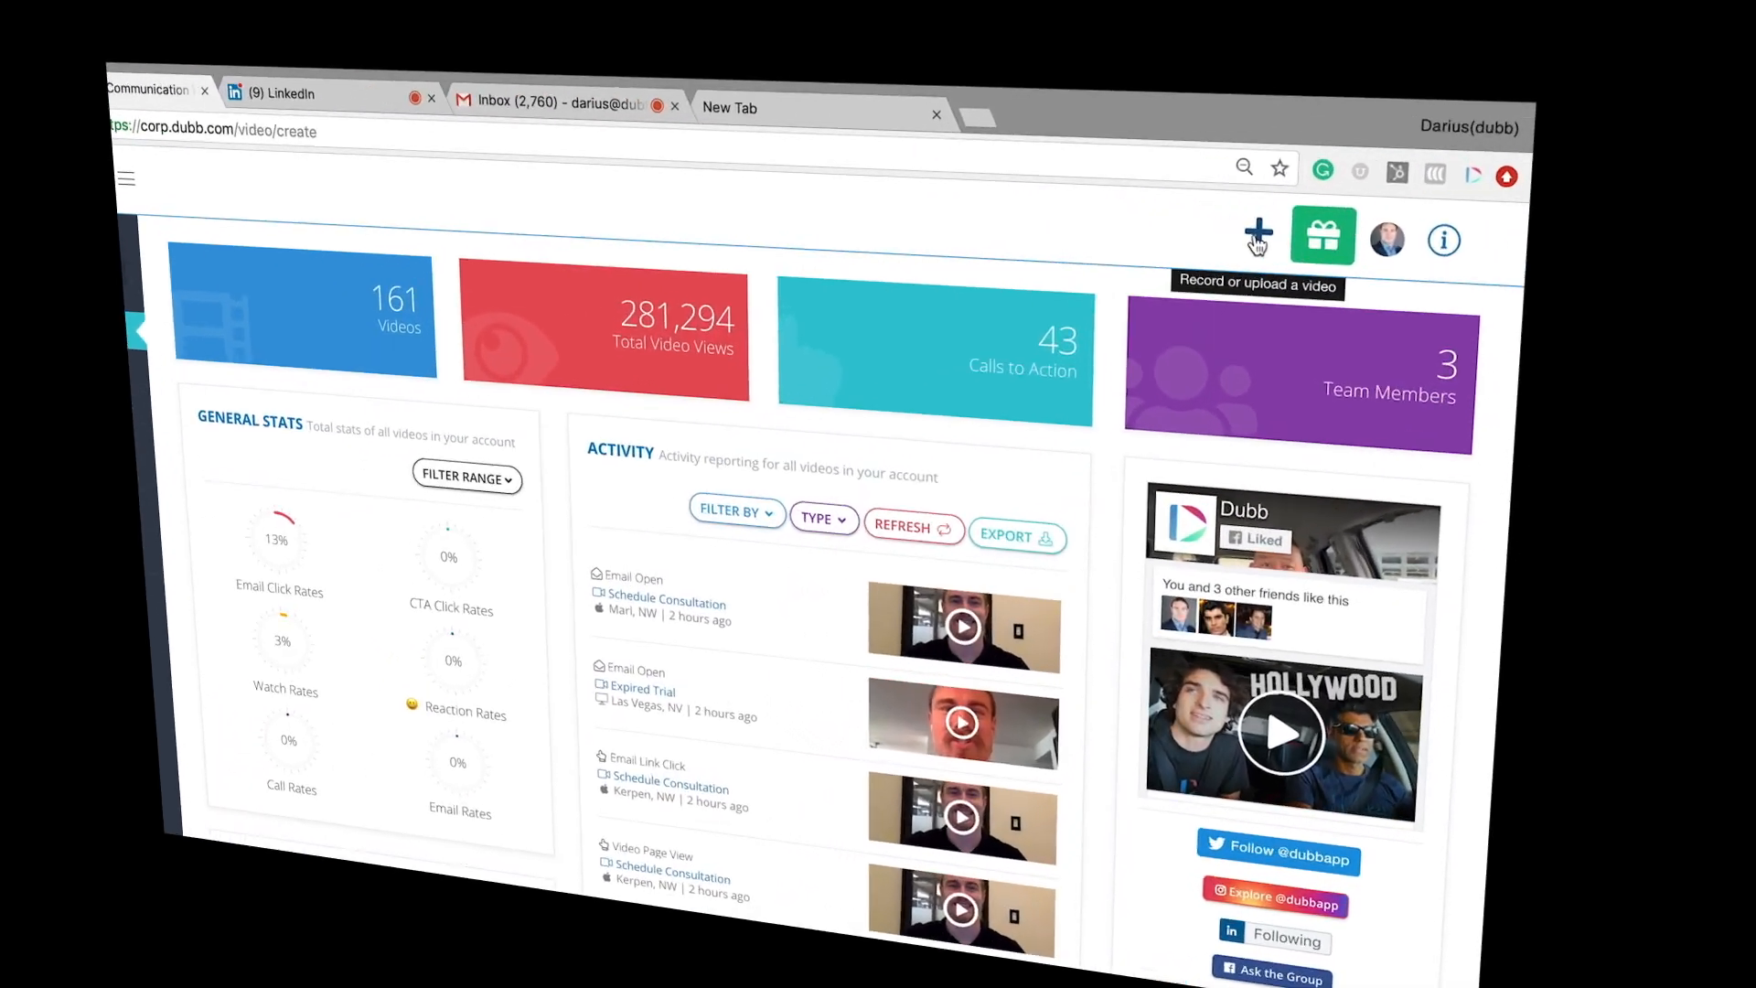
{"action": "left_click", "coordinate": [1257, 234]}
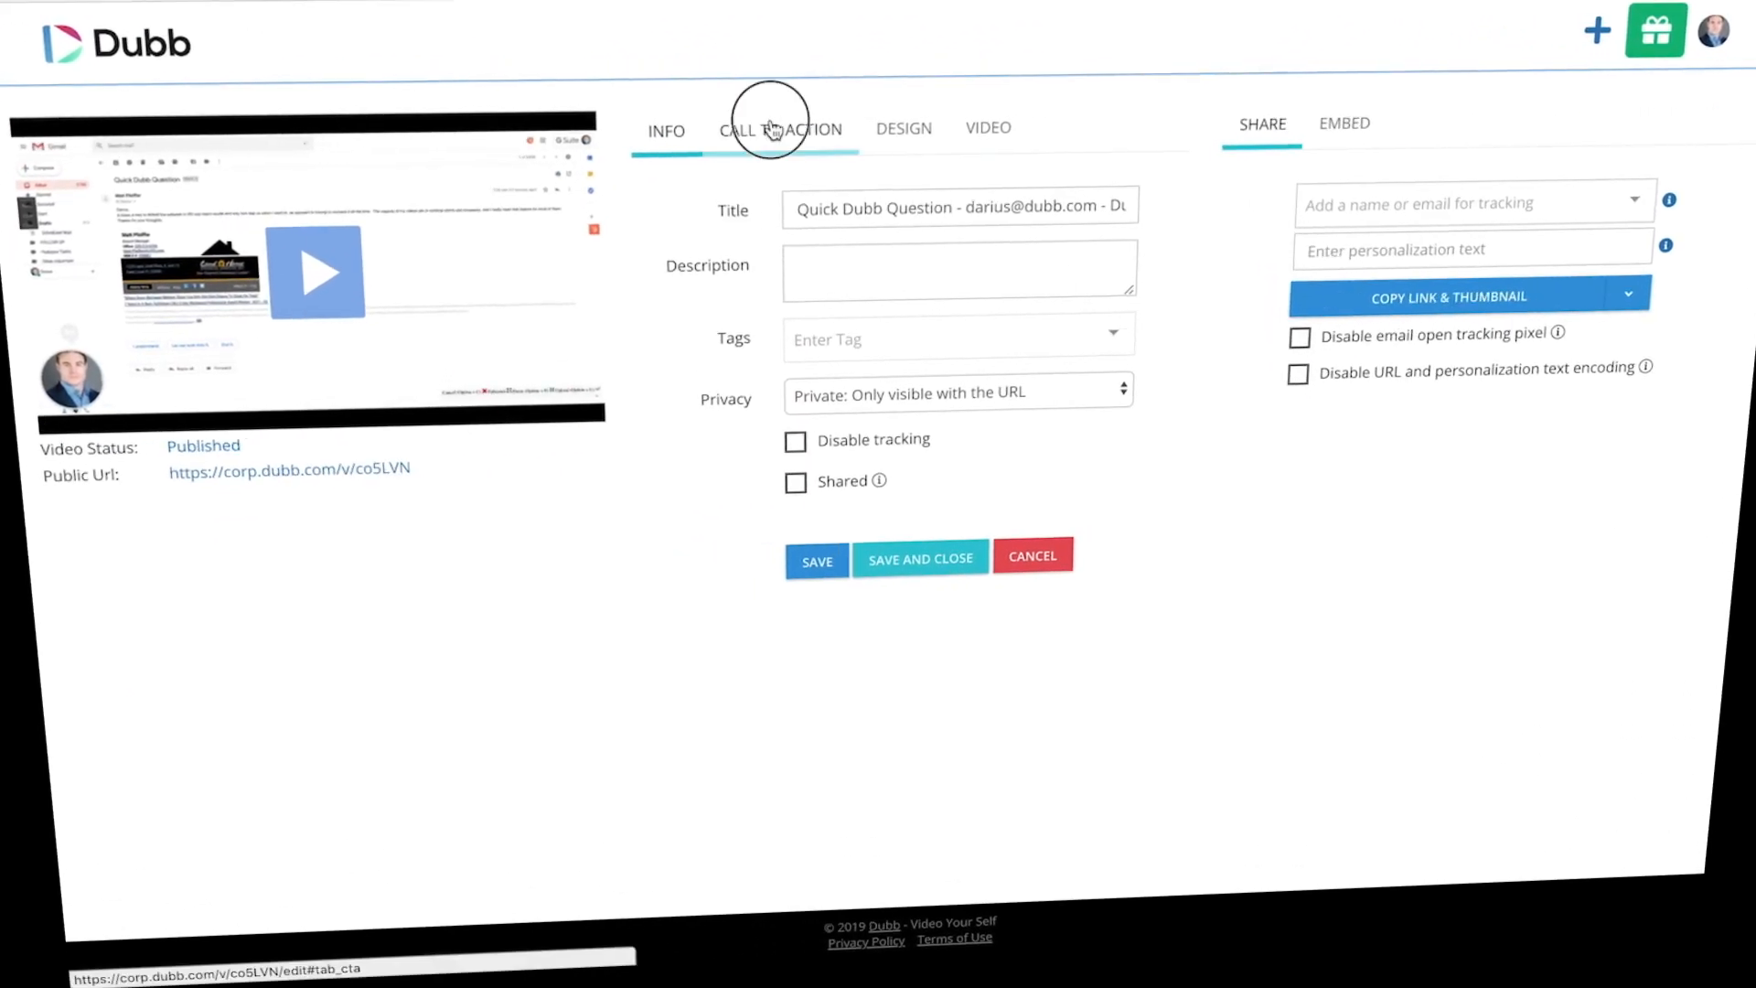
- Switch the video's edit page to Call to Action and begin creating a new one
{"action": "left_click", "coordinate": [769, 128]}
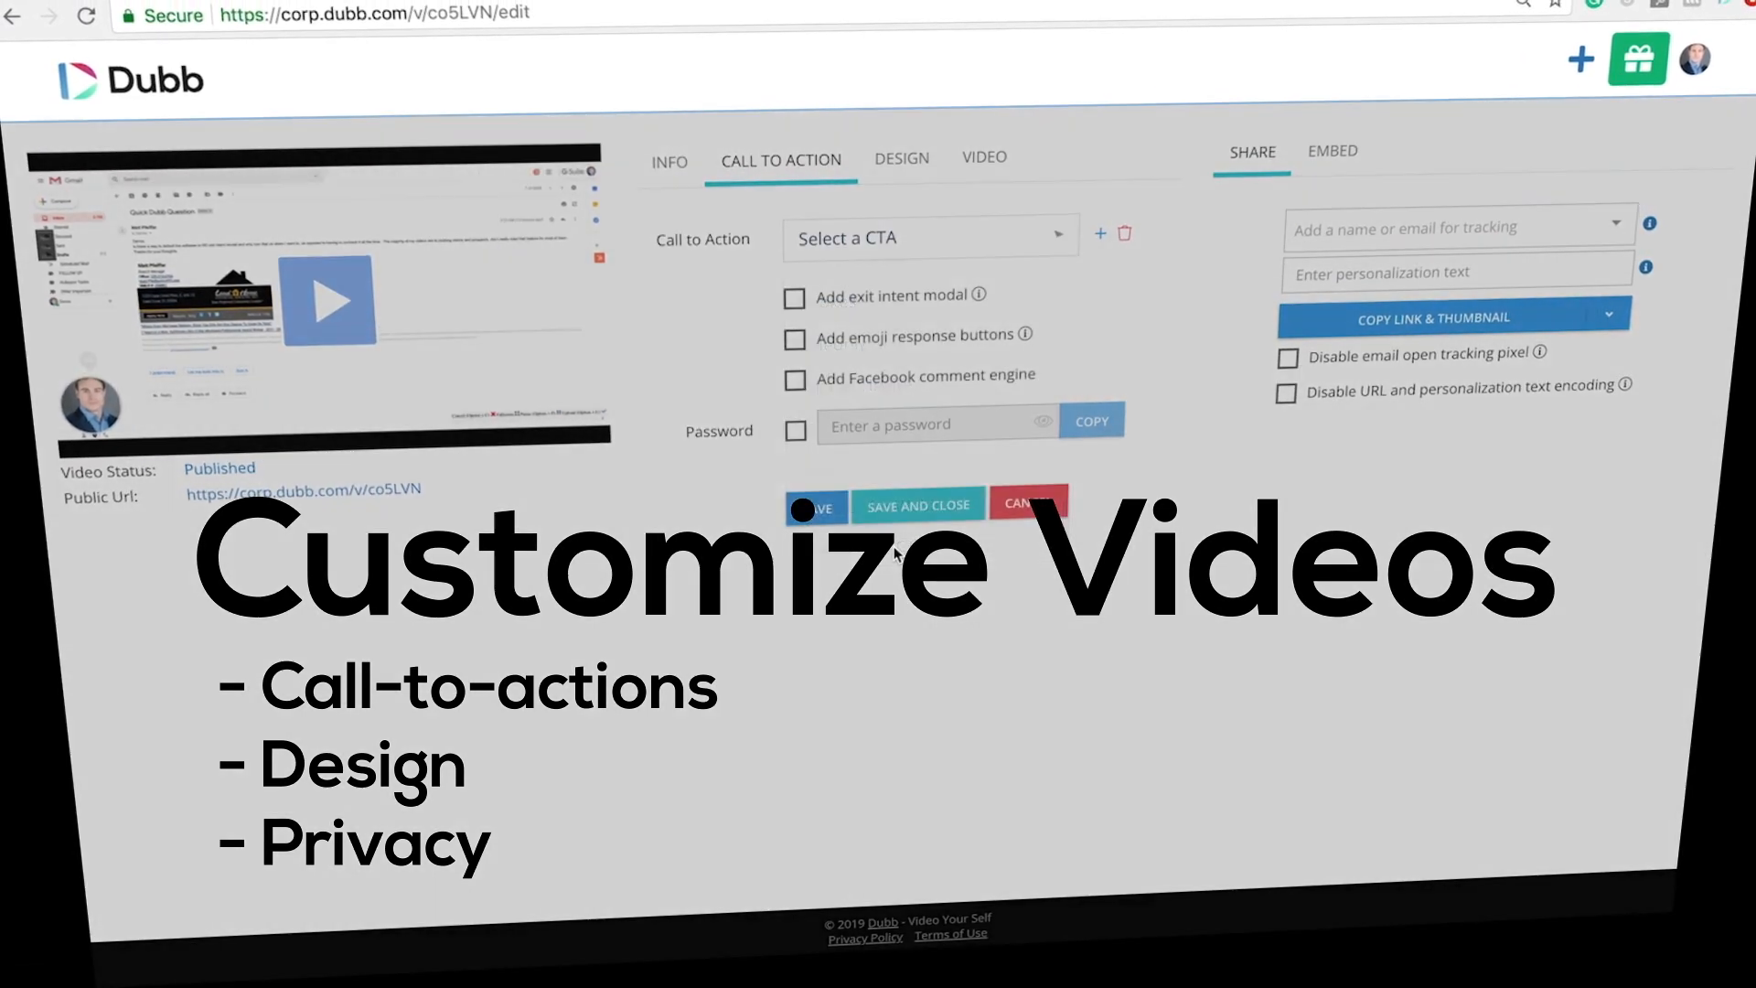
{"action": "left_click", "coordinate": [1099, 234]}
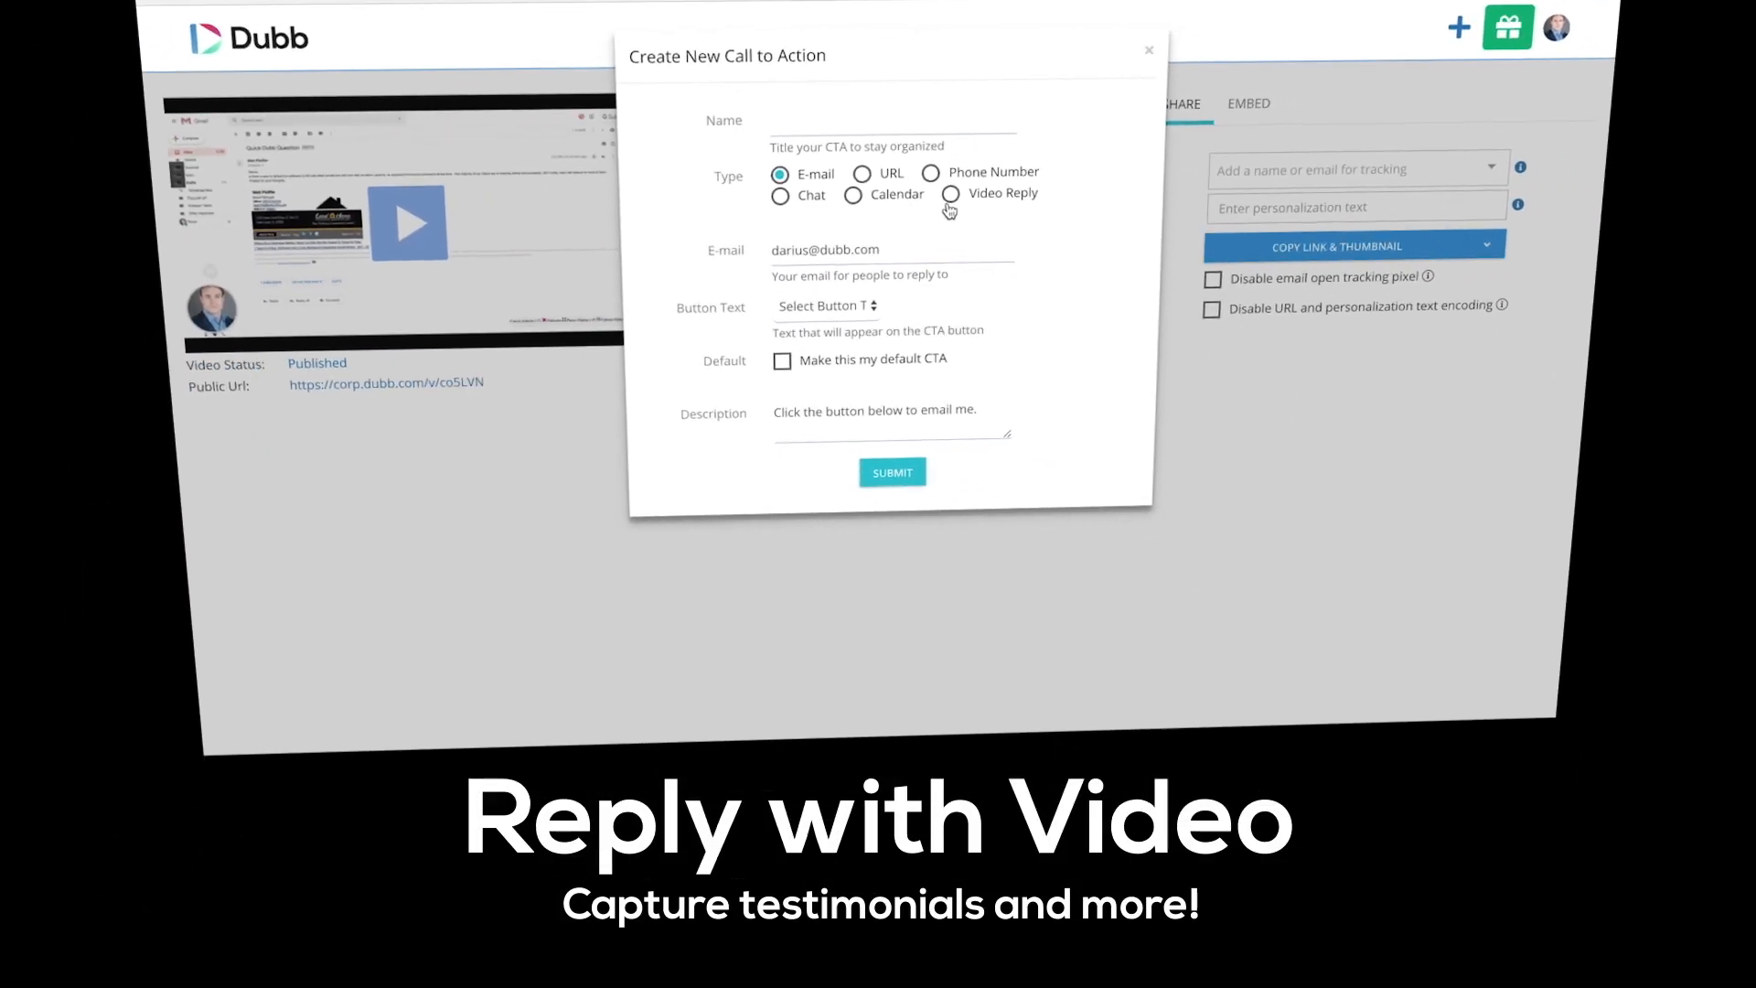
- Choose Video Reply as the type for the new call to action
{"action": "left_click", "coordinate": [905, 648]}
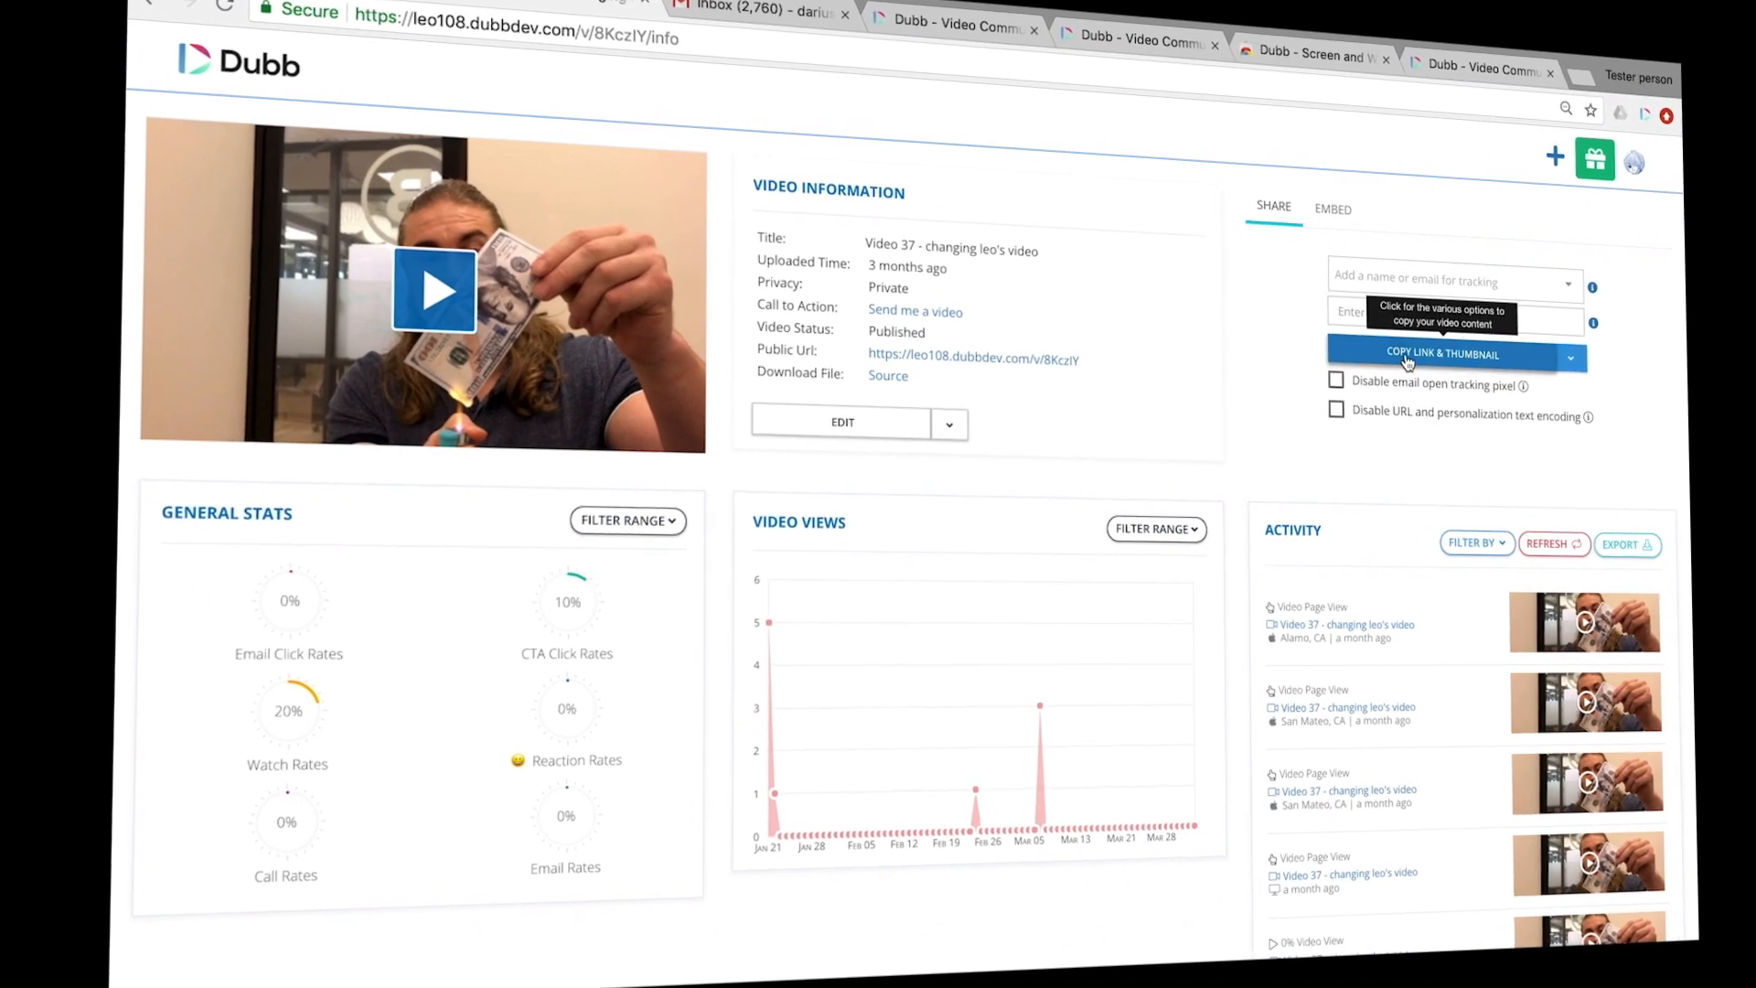
- Copy the video's link and thumbnail, then advance Campaign 1 'Welcome to Dubb!' to its body
{"action": "left_click", "coordinate": [1445, 351]}
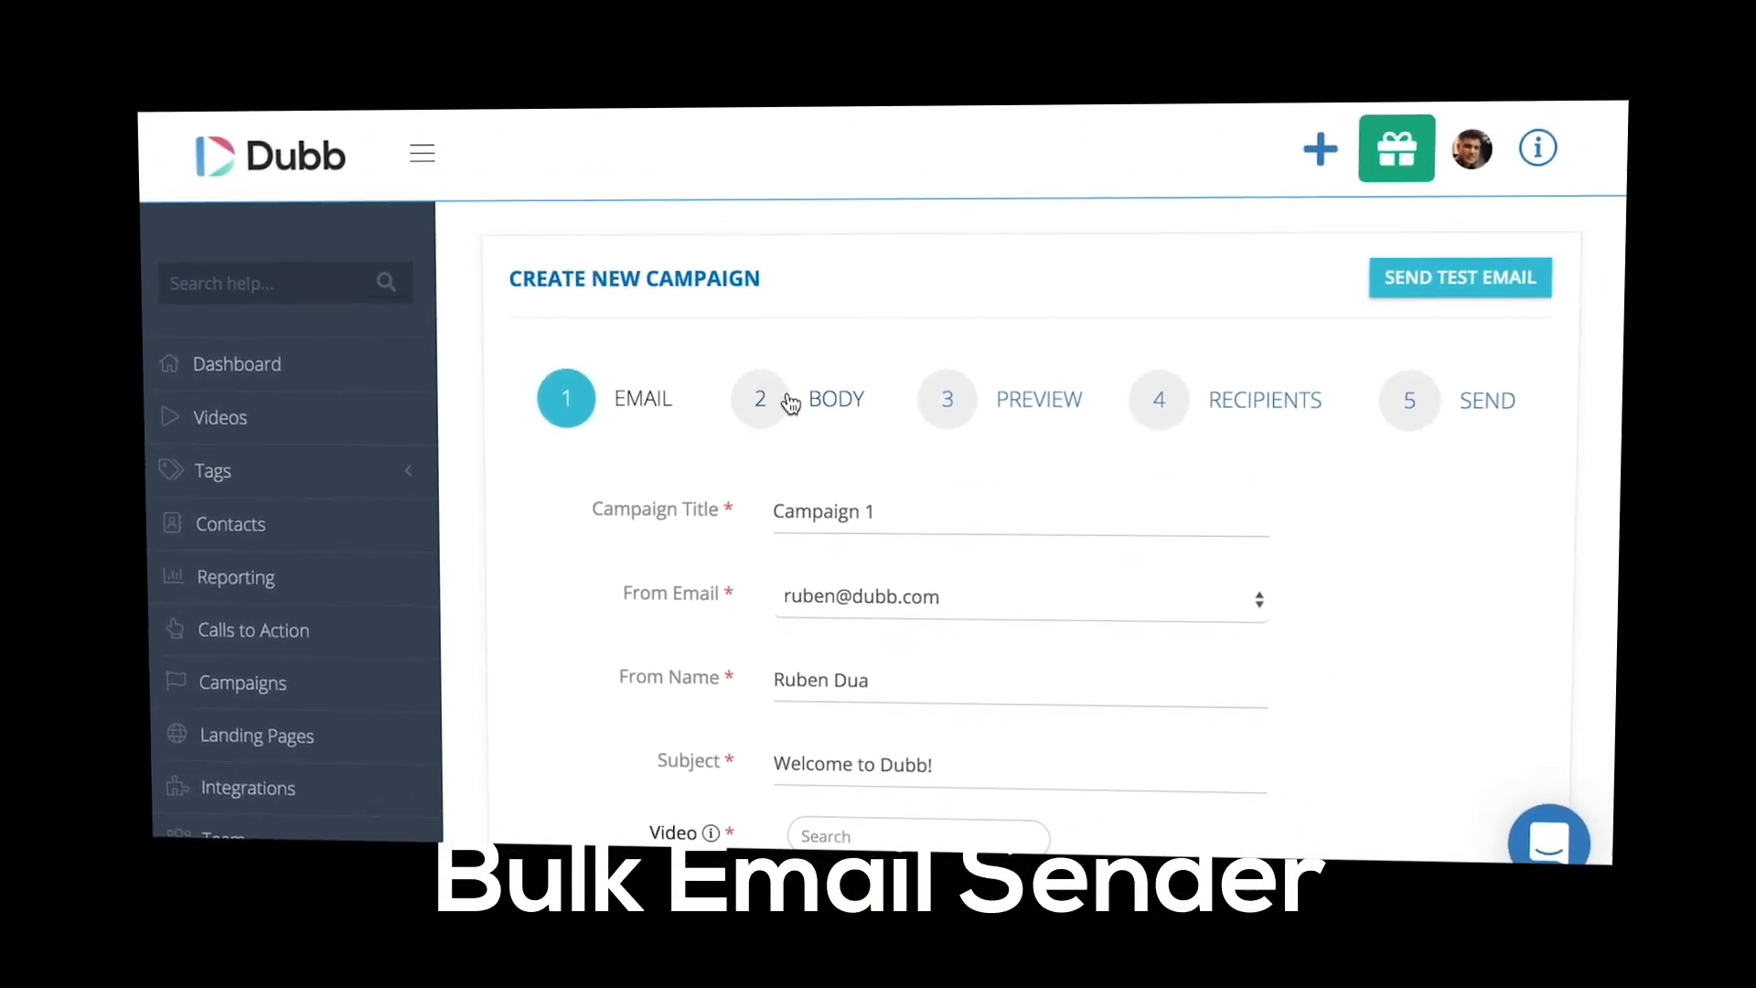
{"action": "left_click", "coordinate": [759, 398]}
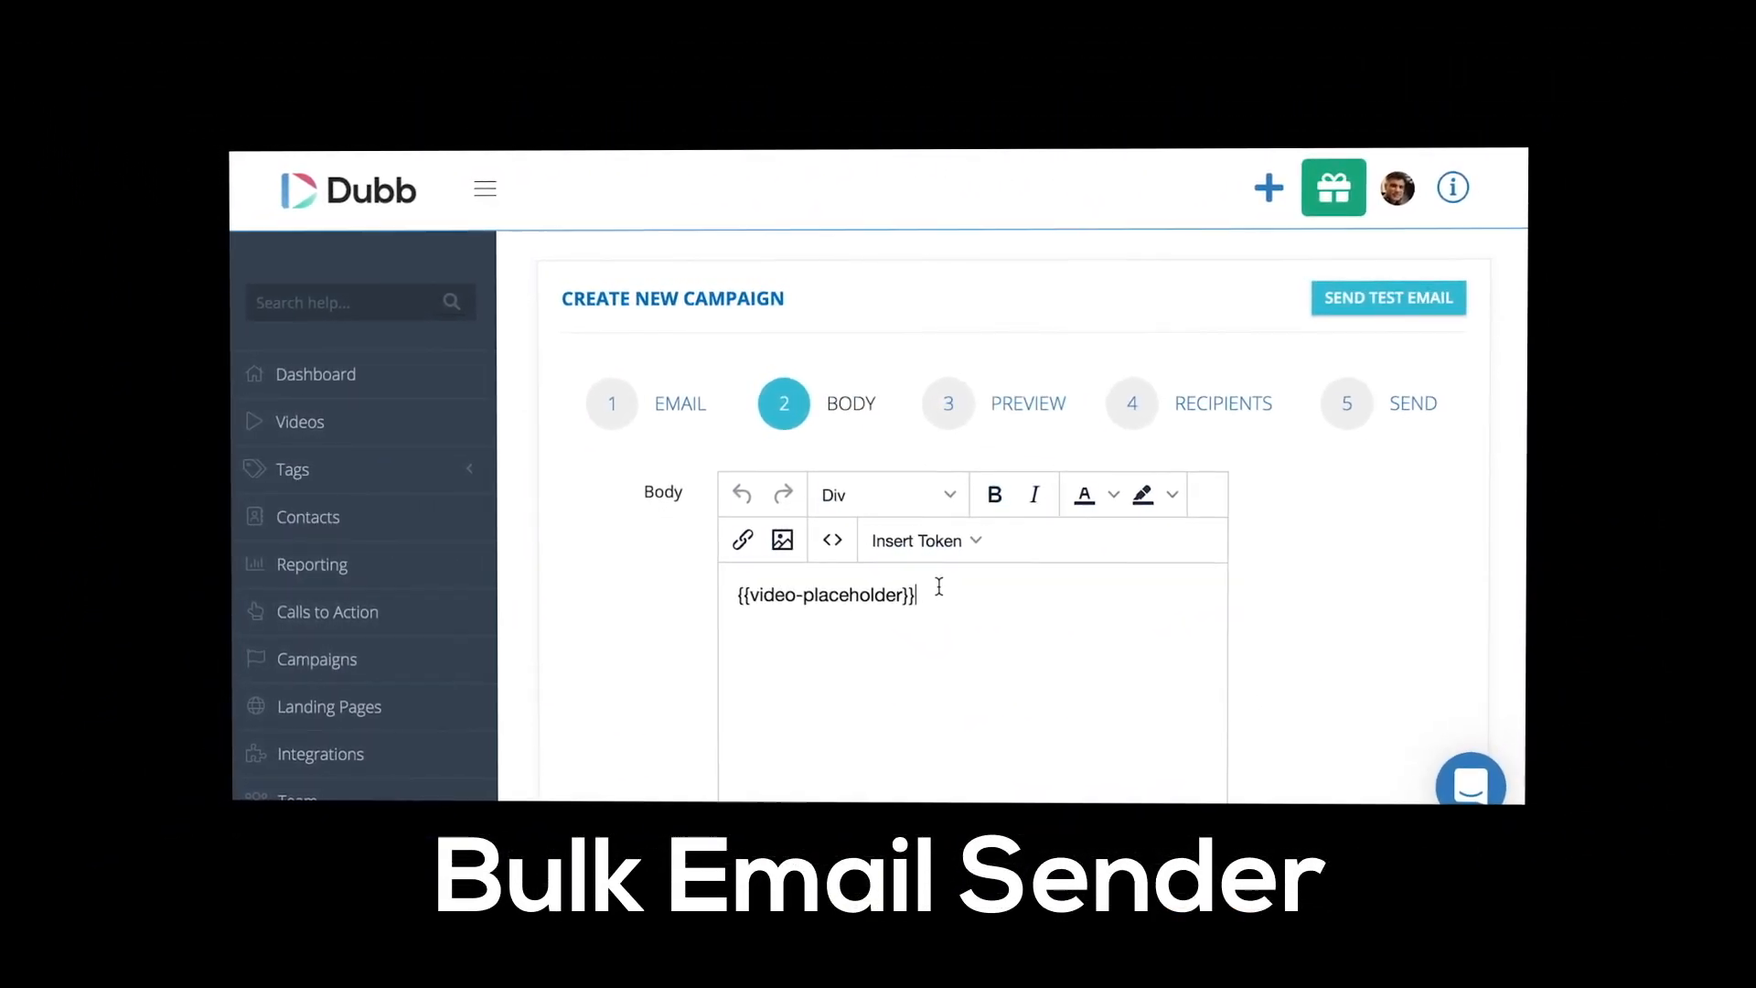